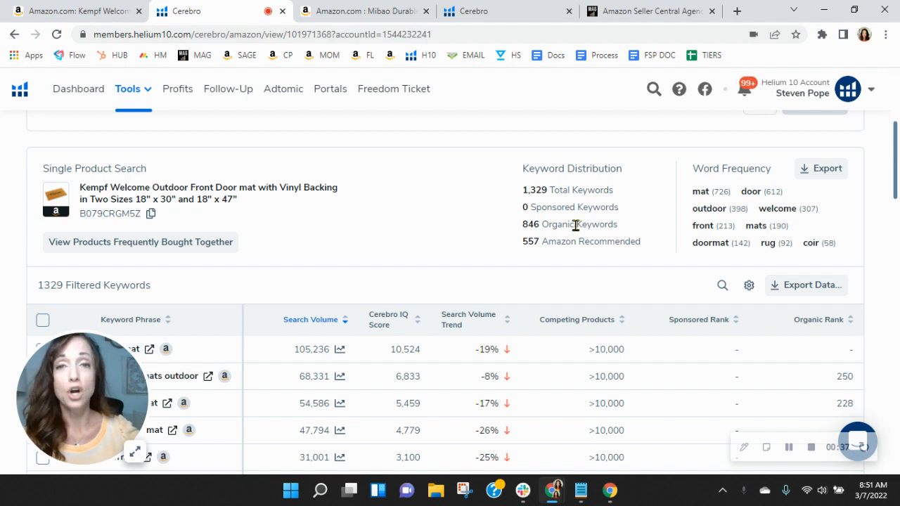
pyautogui.moveTo(482, 229)
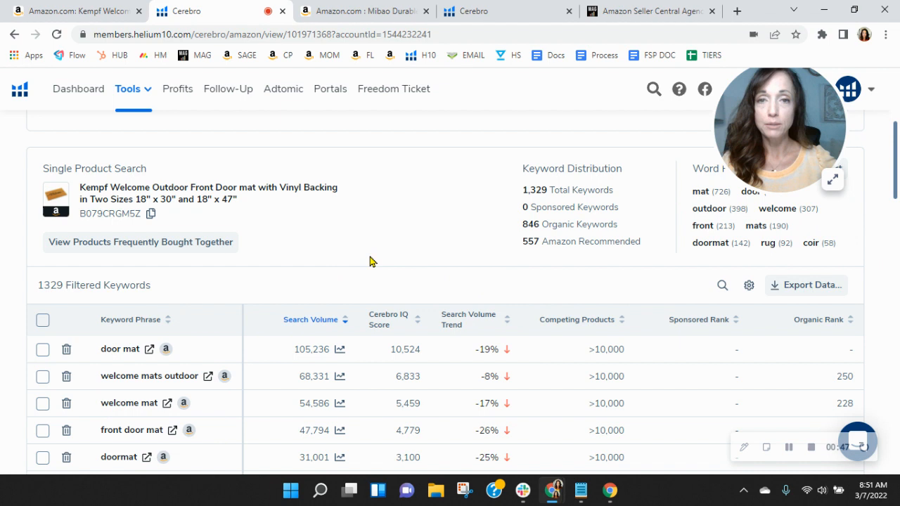
pyautogui.moveTo(365, 267)
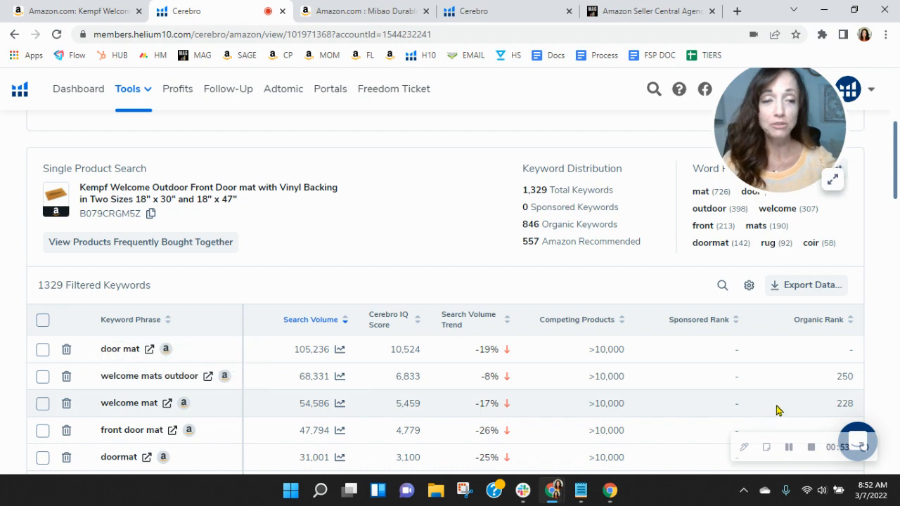
# Open Amazon results for 'welcome mat' from Cerebro and show Xray's revenue data.
pyautogui.scroll(-3)
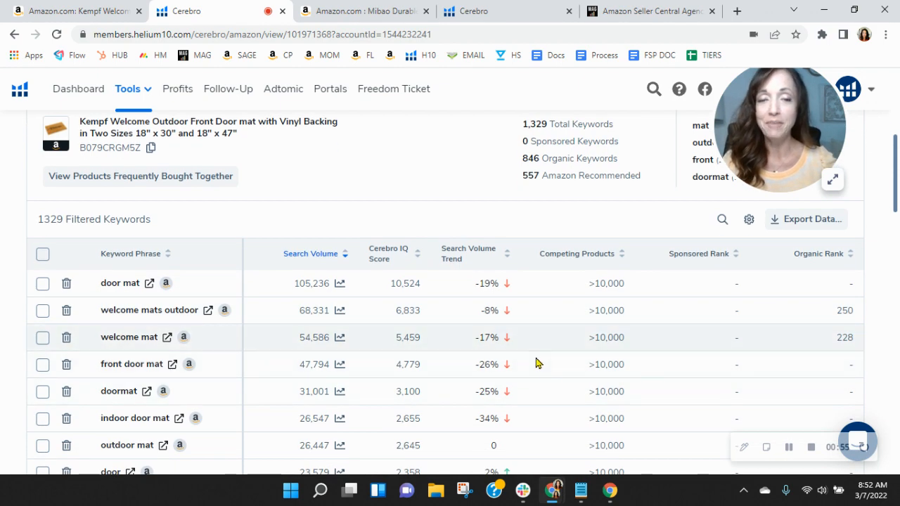
pyautogui.scroll(-3)
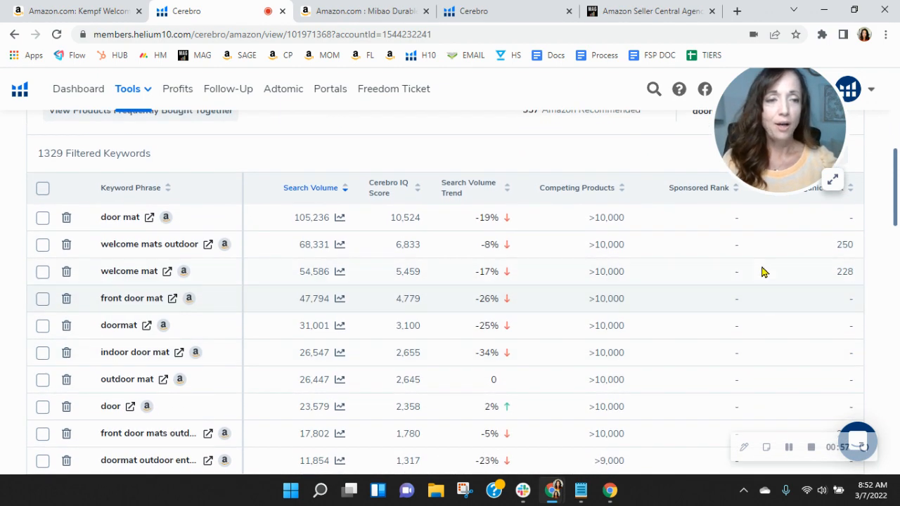
pyautogui.scroll(-3)
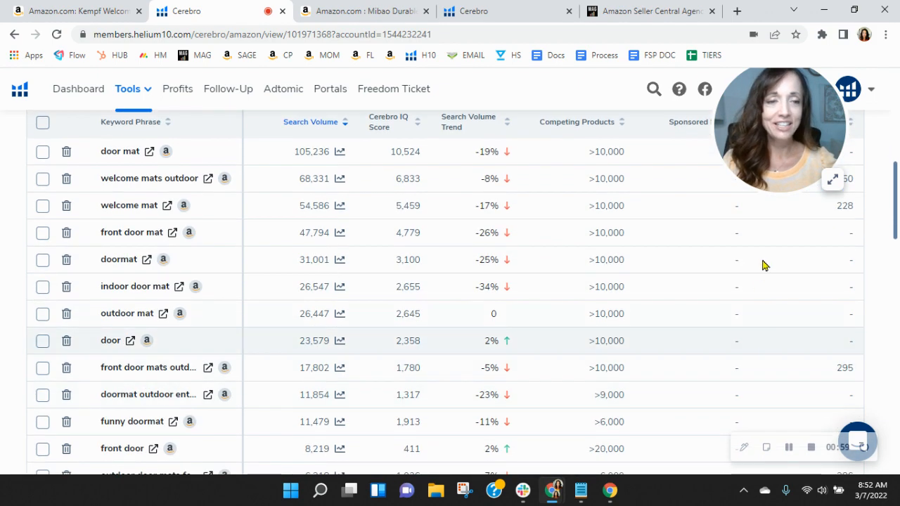
pyautogui.moveTo(773, 393)
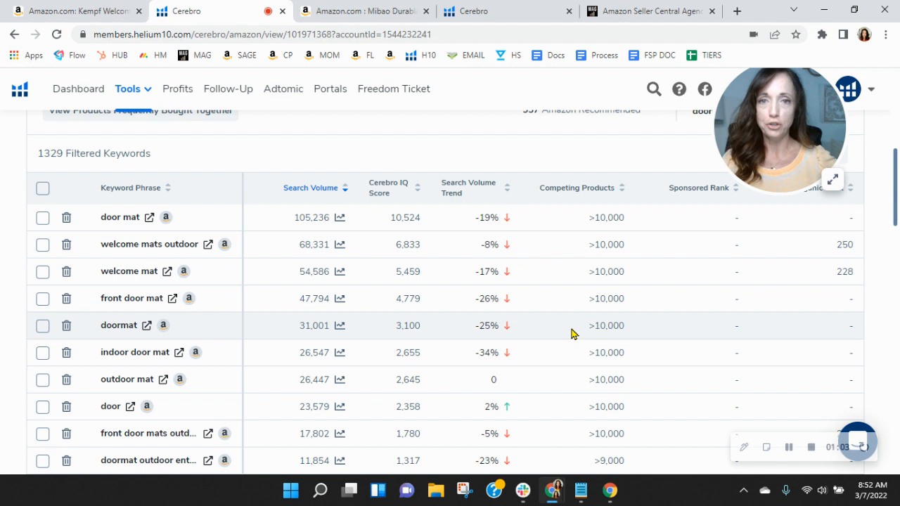
pyautogui.moveTo(174, 294)
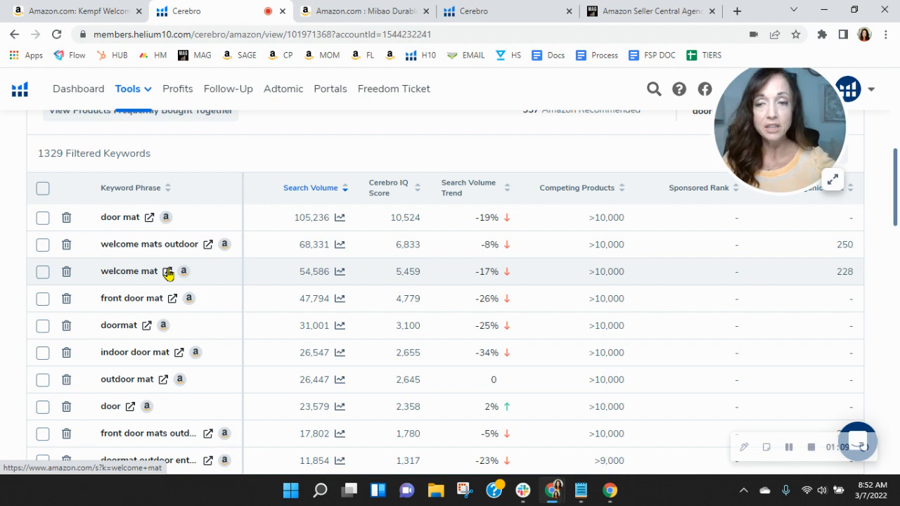
pyautogui.click(169, 271)
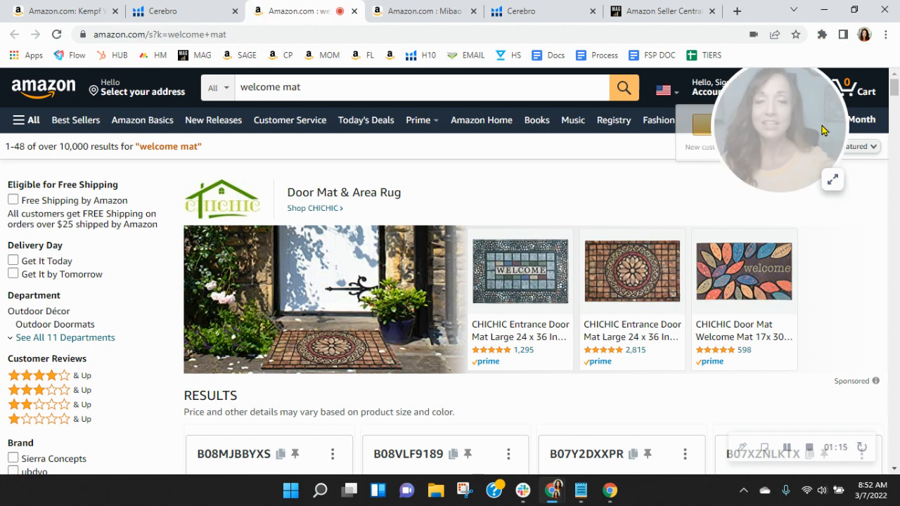
pyautogui.scroll(-3)
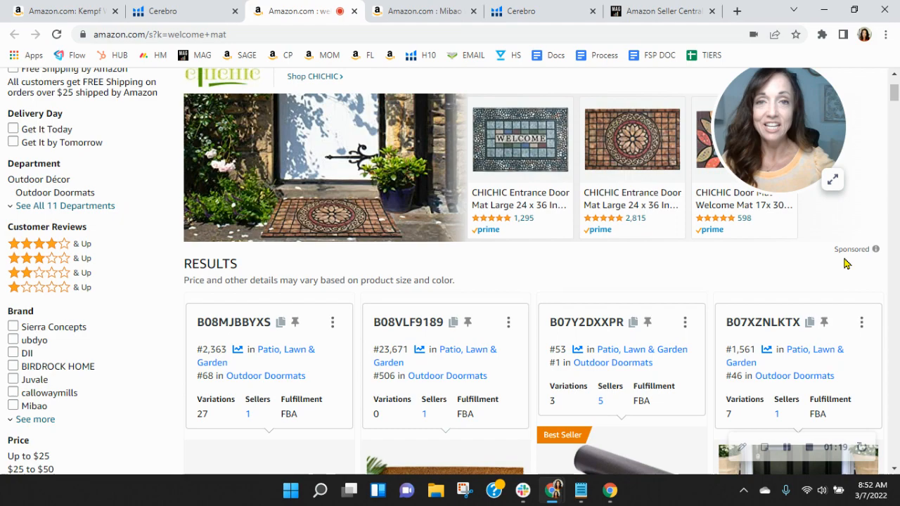
pyautogui.scroll(-3)
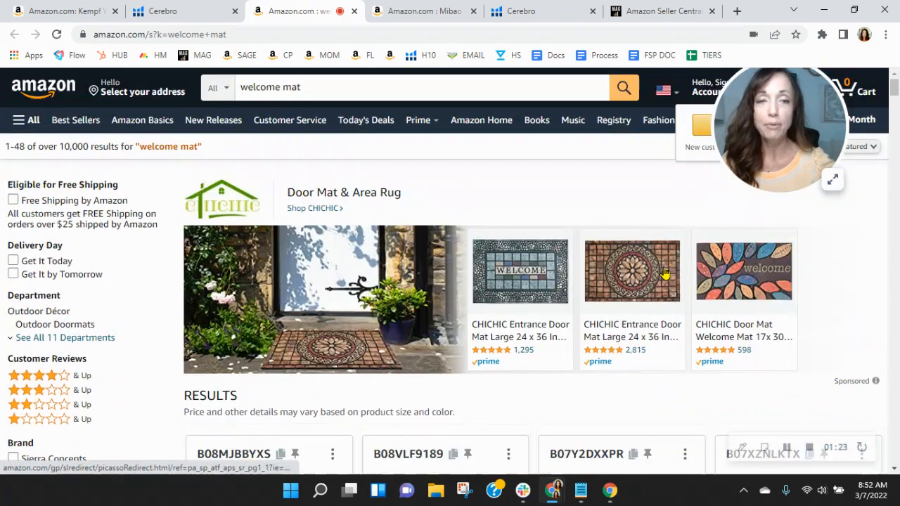
pyautogui.click(821, 34)
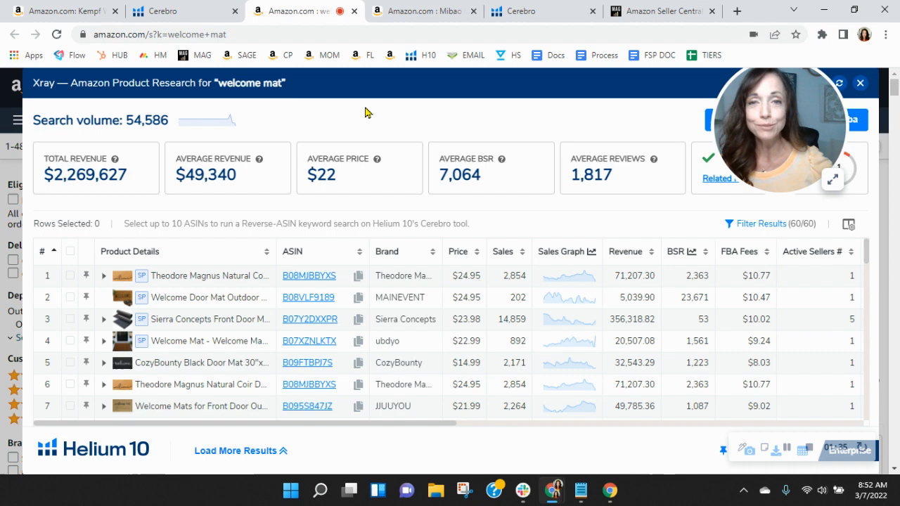
pyautogui.moveTo(358, 105)
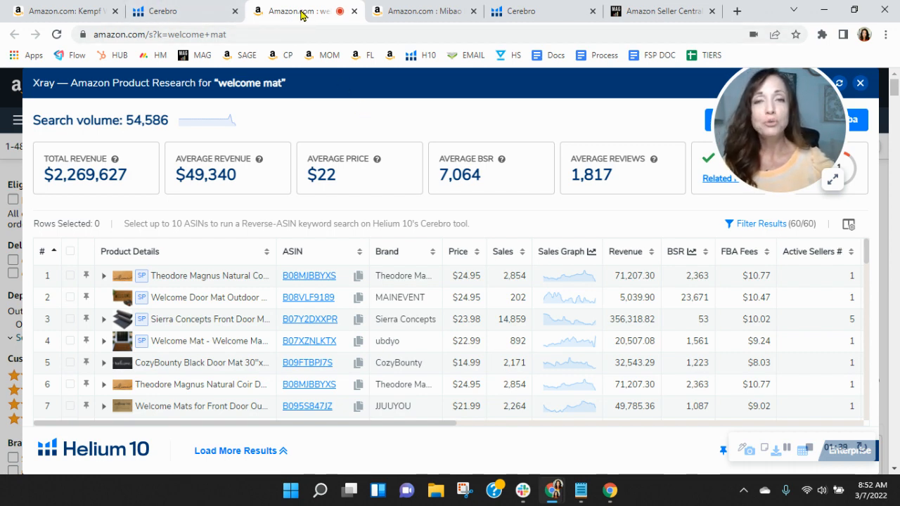
pyautogui.moveTo(442, 127)
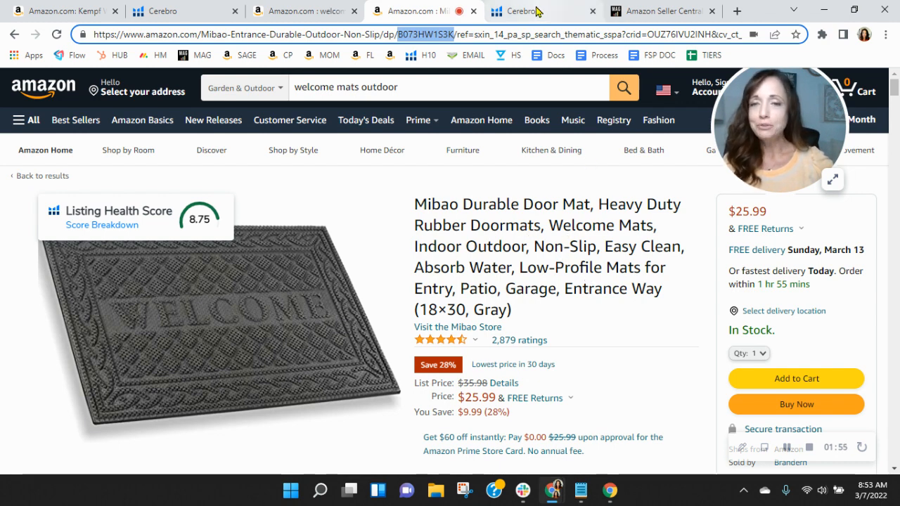
# Switch to the Mibao mat's Cerebro tab and scroll to its keyword distribution and table.
pyautogui.click(524, 11)
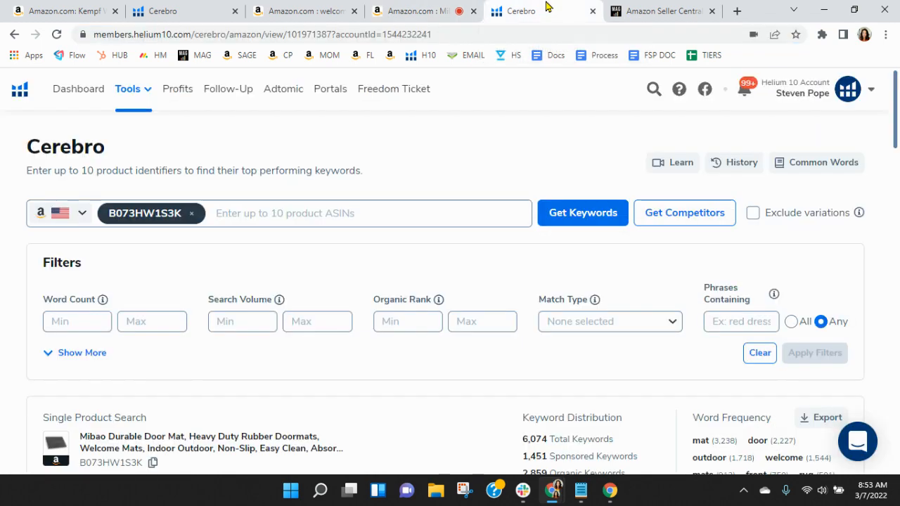
pyautogui.scroll(-3)
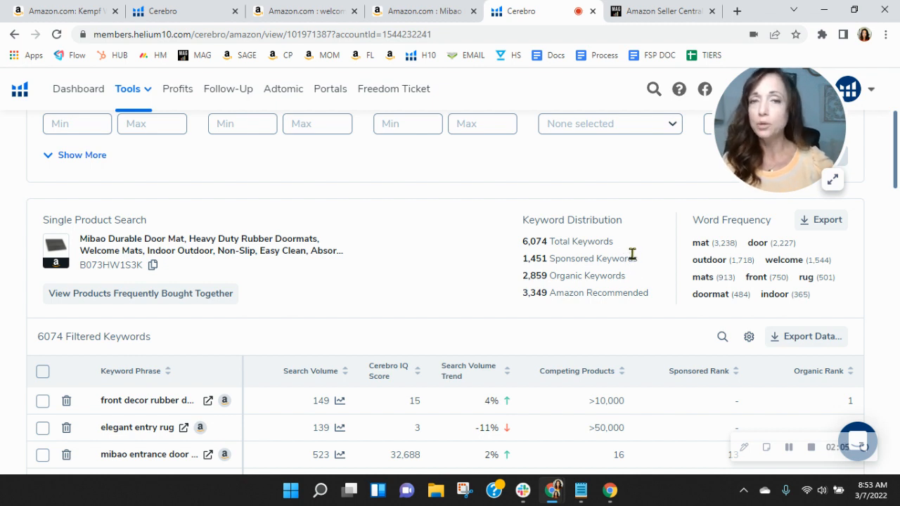
pyautogui.scroll(-3)
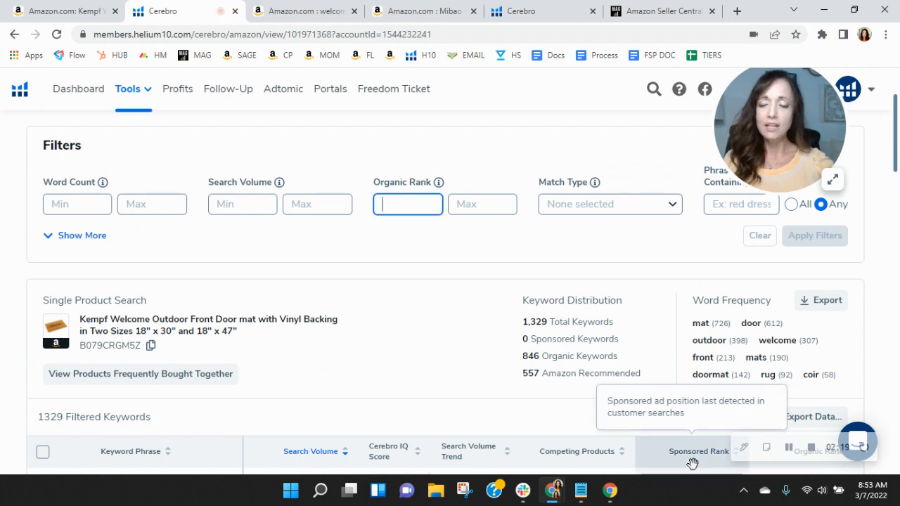
# Filter the Kempf mat's keywords to organic ranks 20–50, leaving 34 keywords.
pyautogui.write('20')
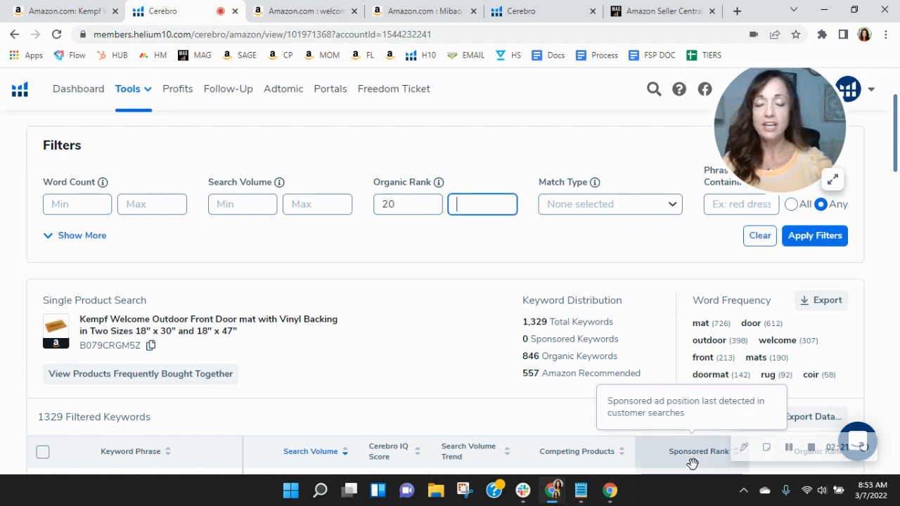
pyautogui.write('50')
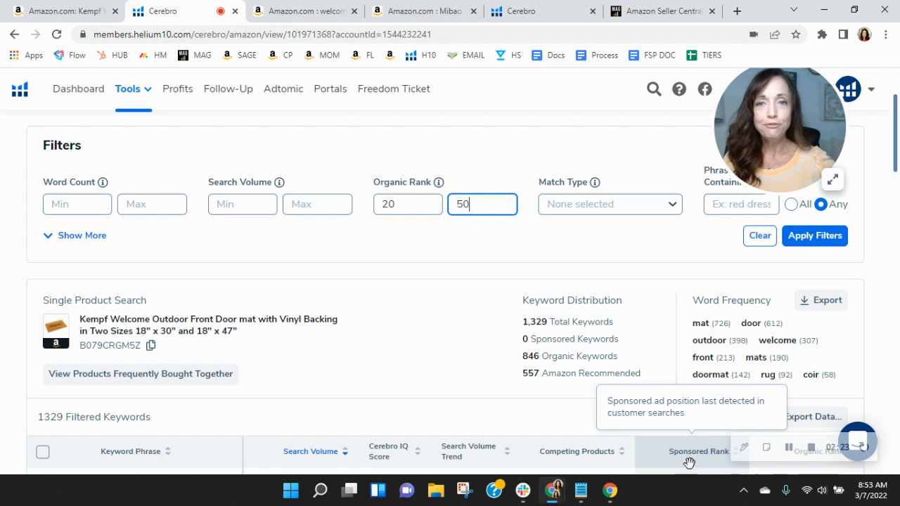
pyautogui.click(814, 236)
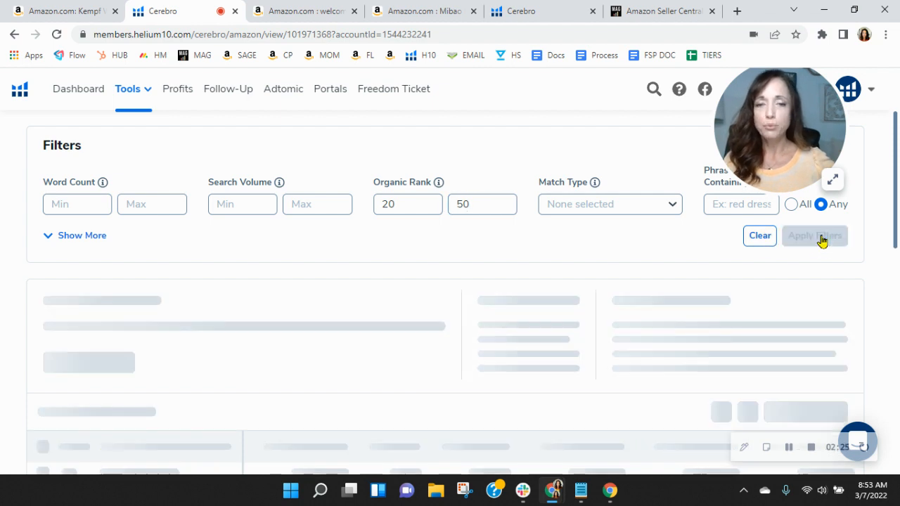
pyautogui.click(814, 235)
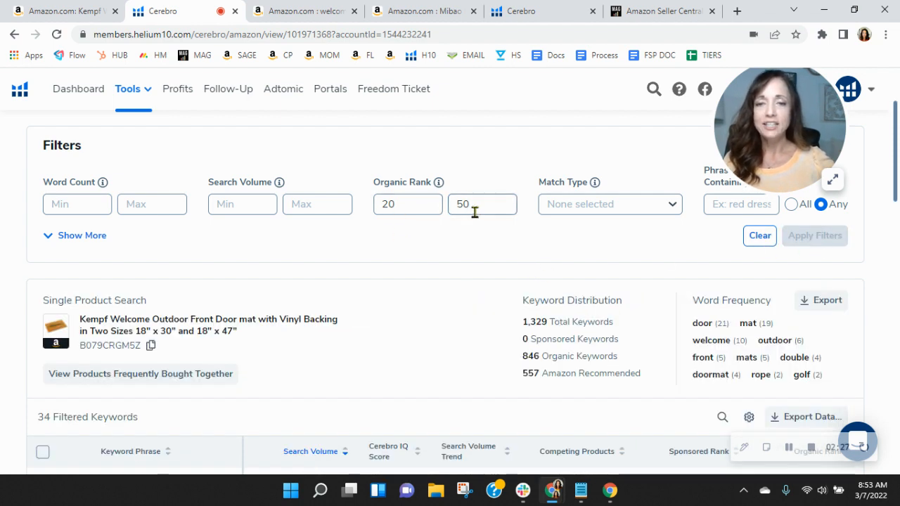
pyautogui.scroll(-3)
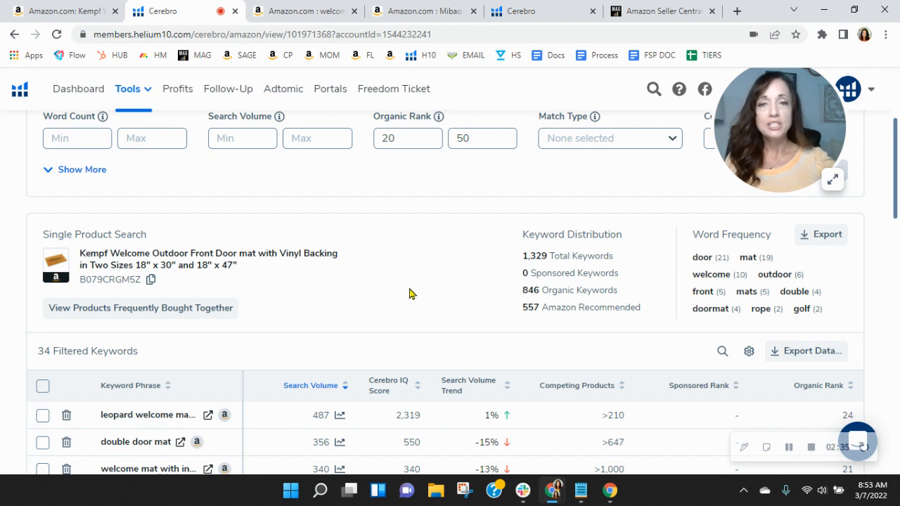
pyautogui.scroll(-3)
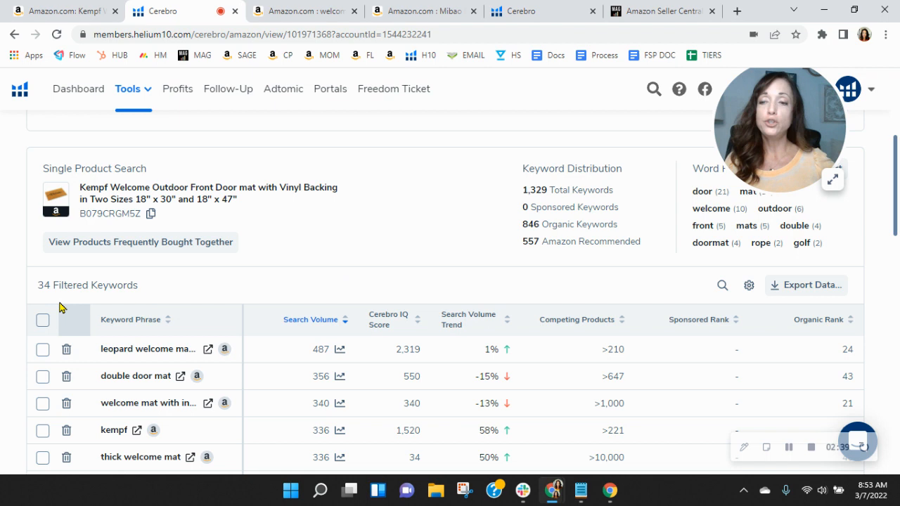
pyautogui.moveTo(404, 294)
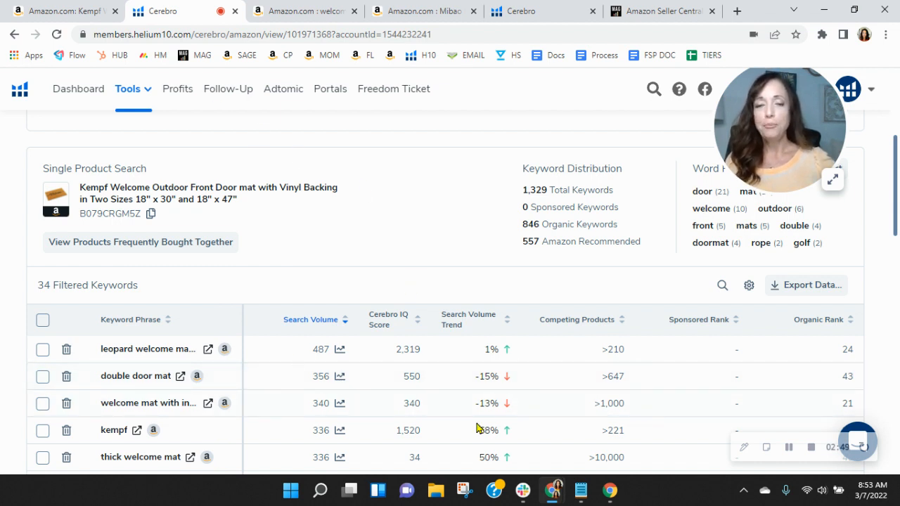
pyautogui.moveTo(544, 280)
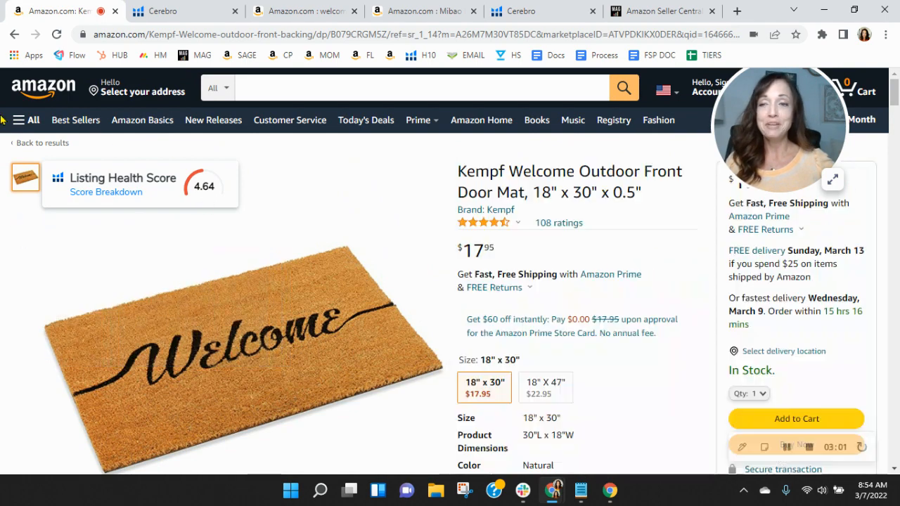
pyautogui.moveTo(3, 148)
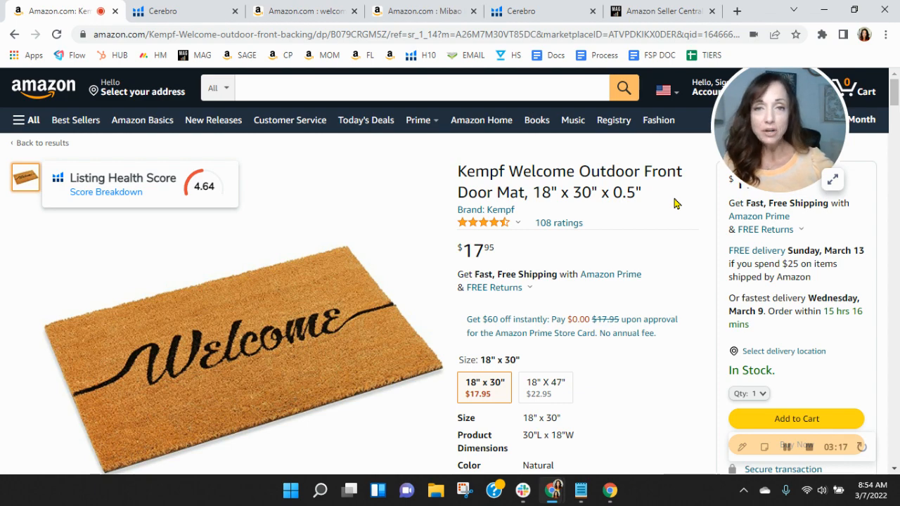
pyautogui.scroll(-3)
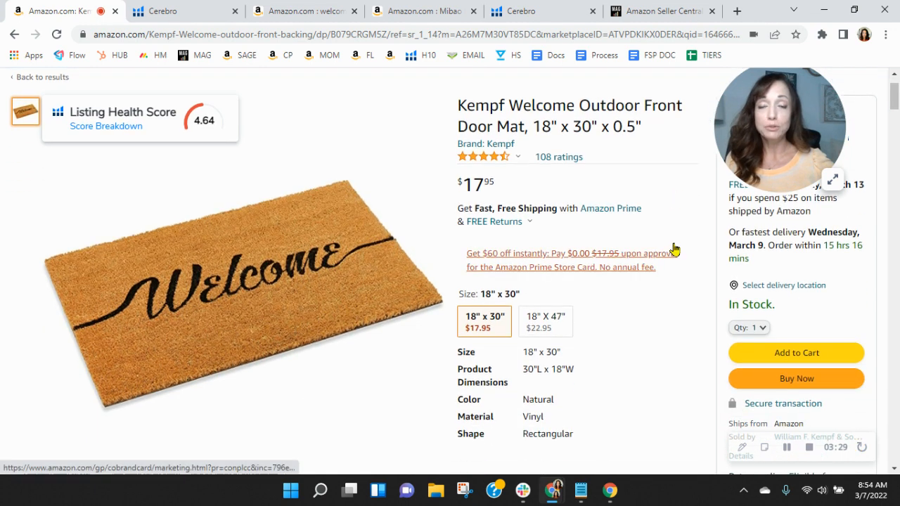
pyautogui.scroll(-3)
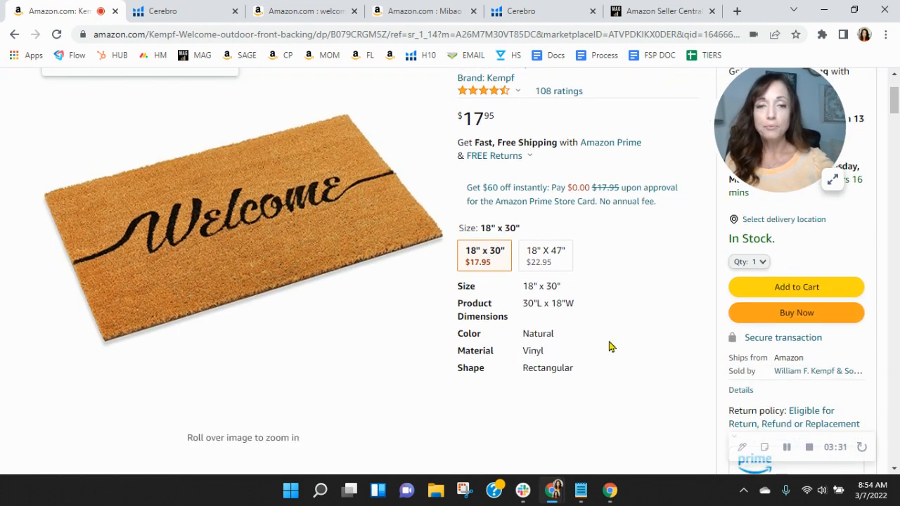
# Select the 18" X 47" mat variant ($22.95), then review Product information and Q&A.
pyautogui.click(546, 255)
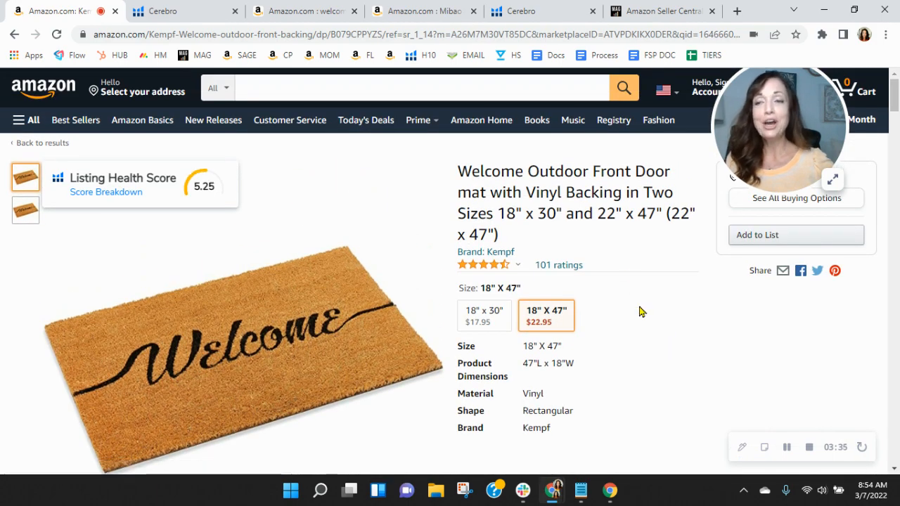
pyautogui.scroll(-3)
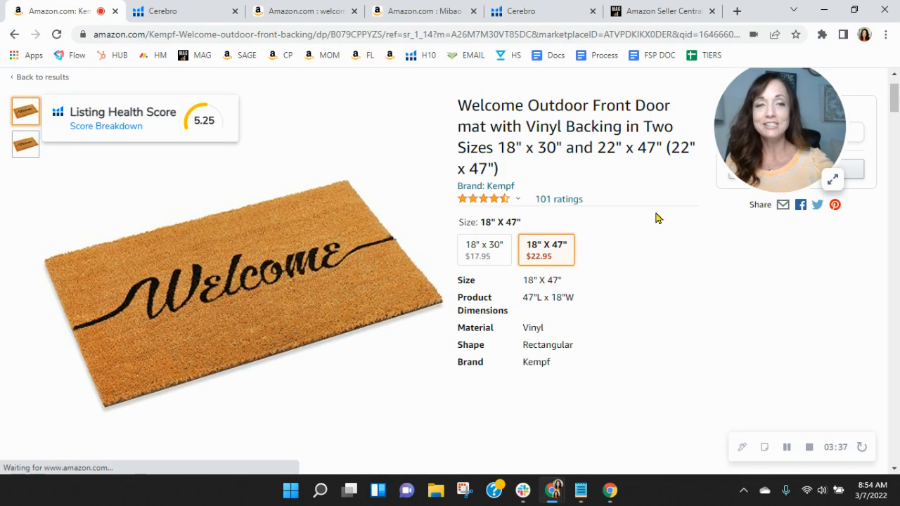
pyautogui.scroll(-3)
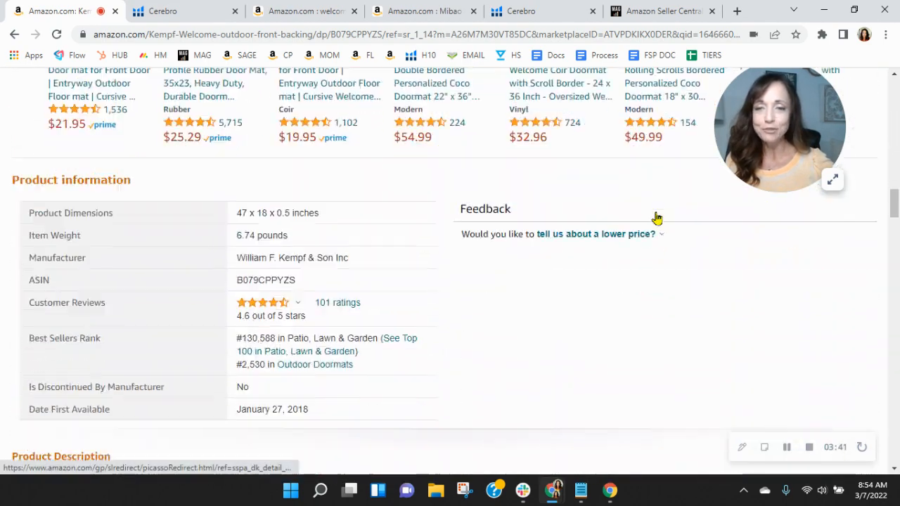
pyautogui.scroll(-3)
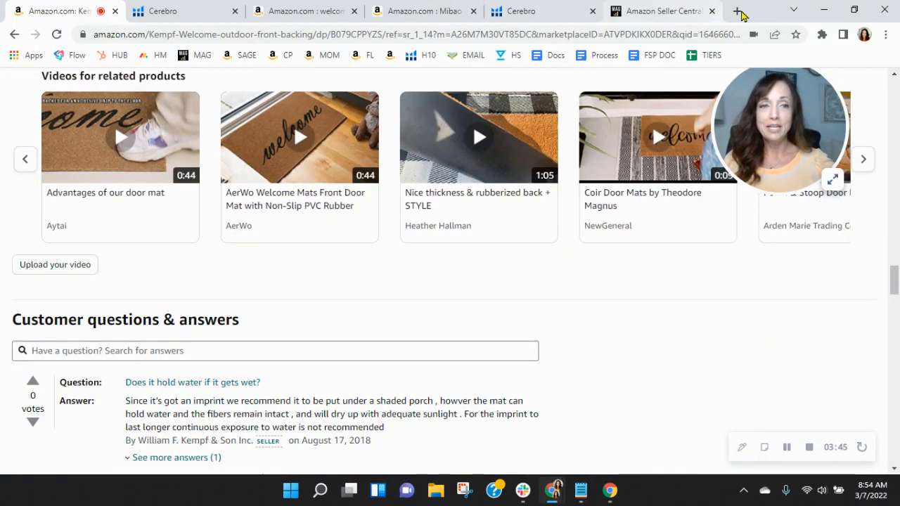
pyautogui.click(737, 10)
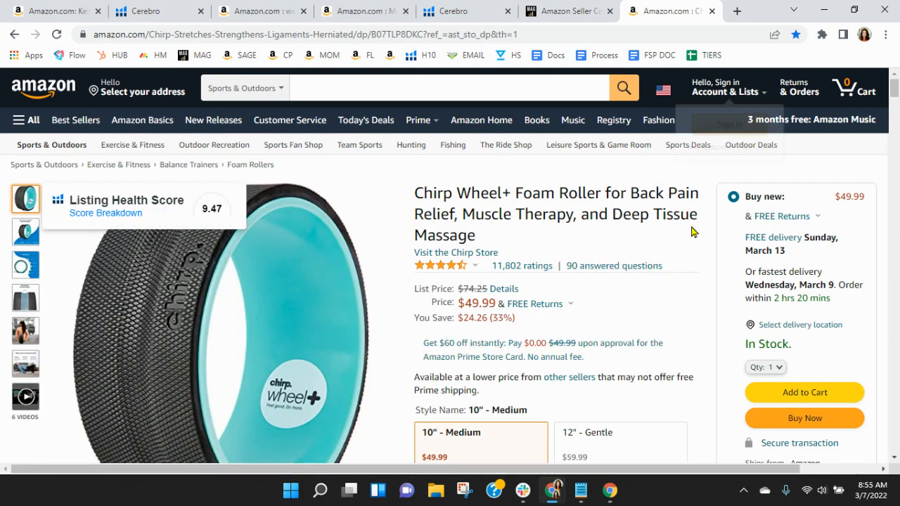
# Browse the Chirp Wheel+ listing's related products, brand story and A+ product description.
pyautogui.scroll(-3)
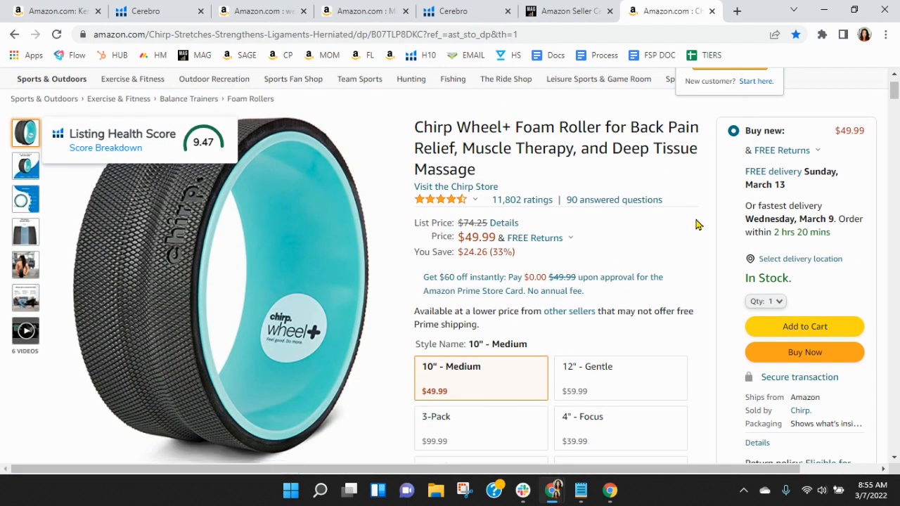
pyautogui.moveTo(706, 164)
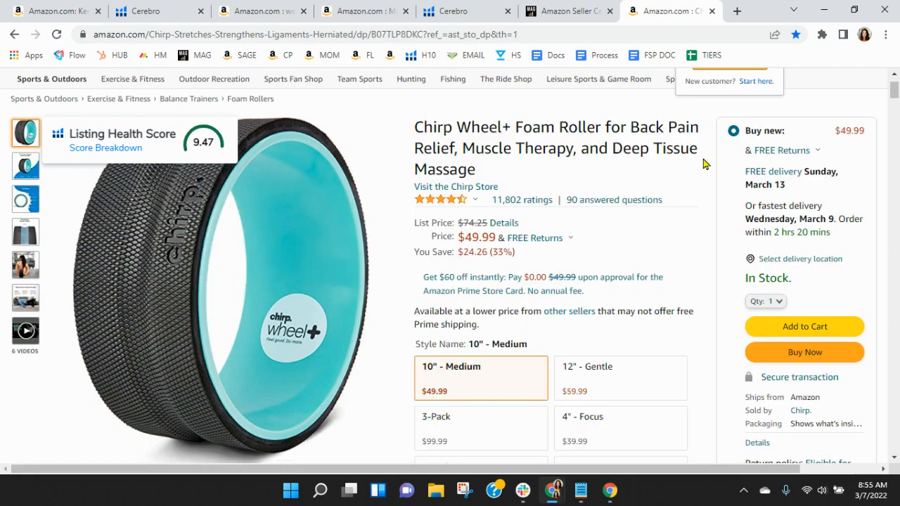
pyautogui.moveTo(686, 185)
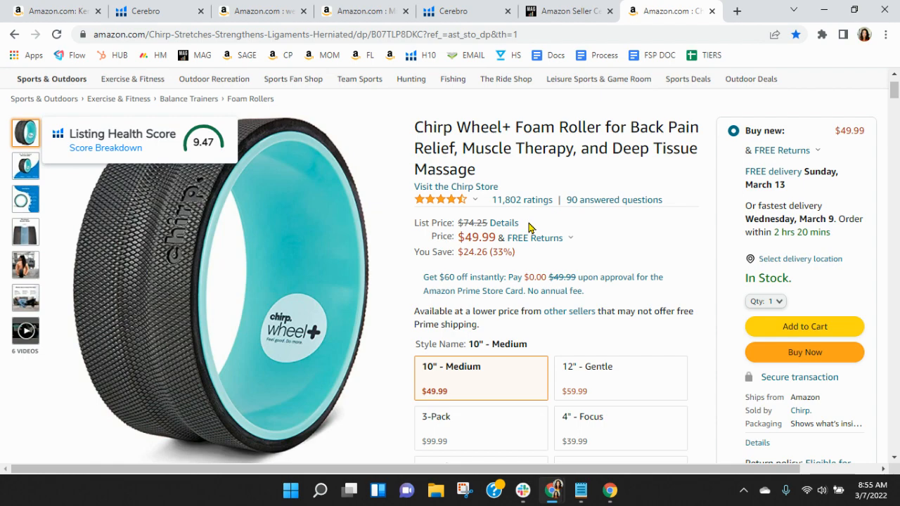
pyautogui.moveTo(686, 242)
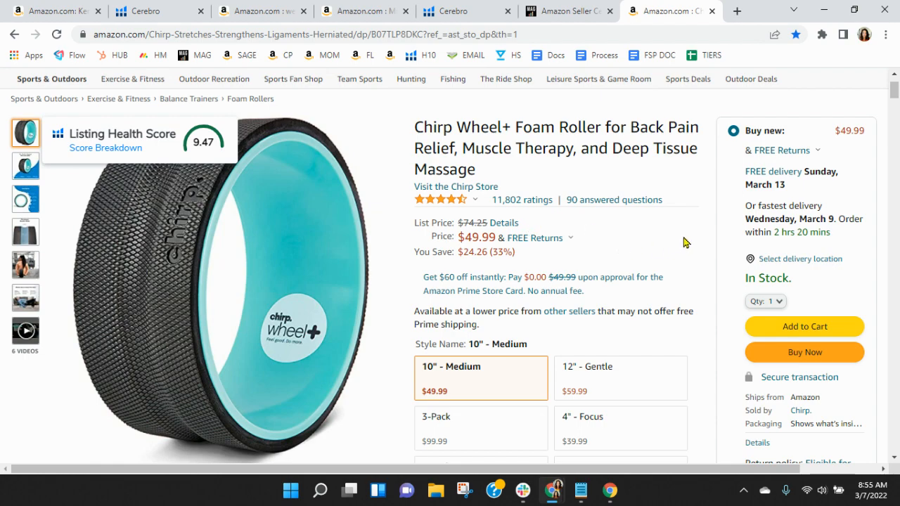
pyautogui.scroll(-3)
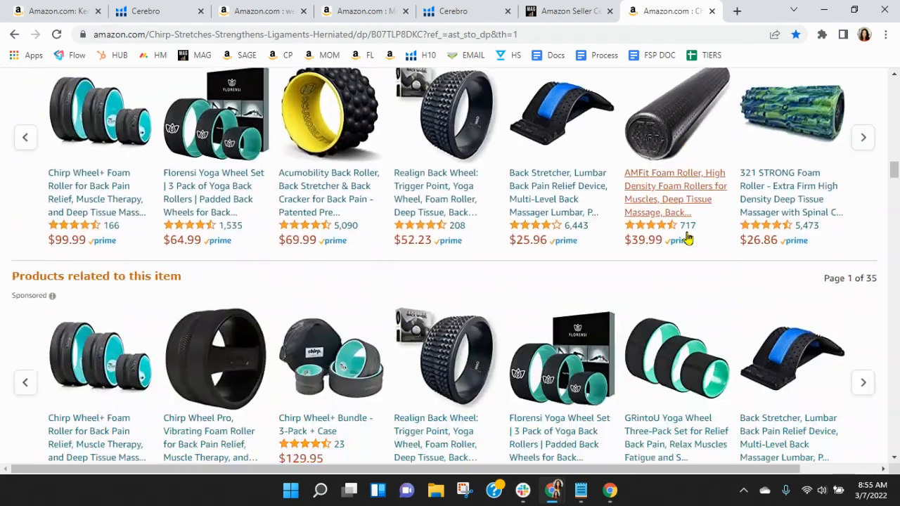
pyautogui.scroll(-3)
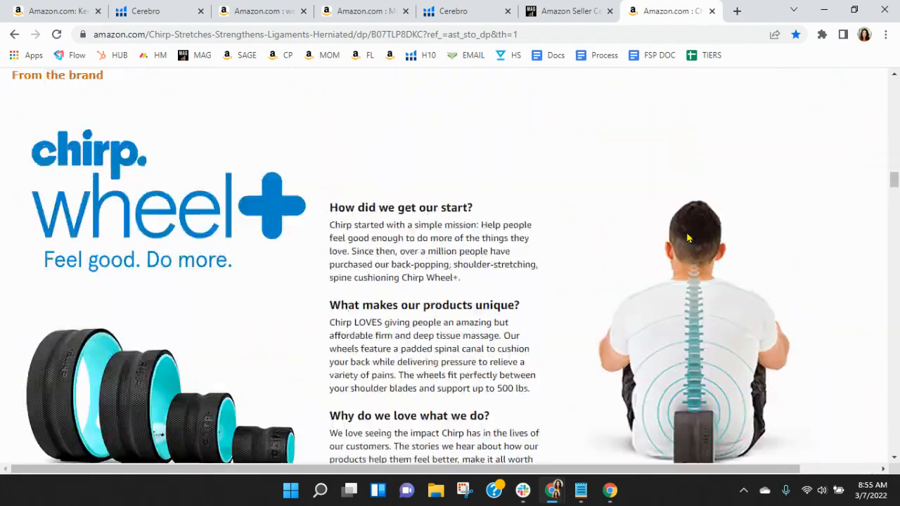
pyautogui.scroll(-3)
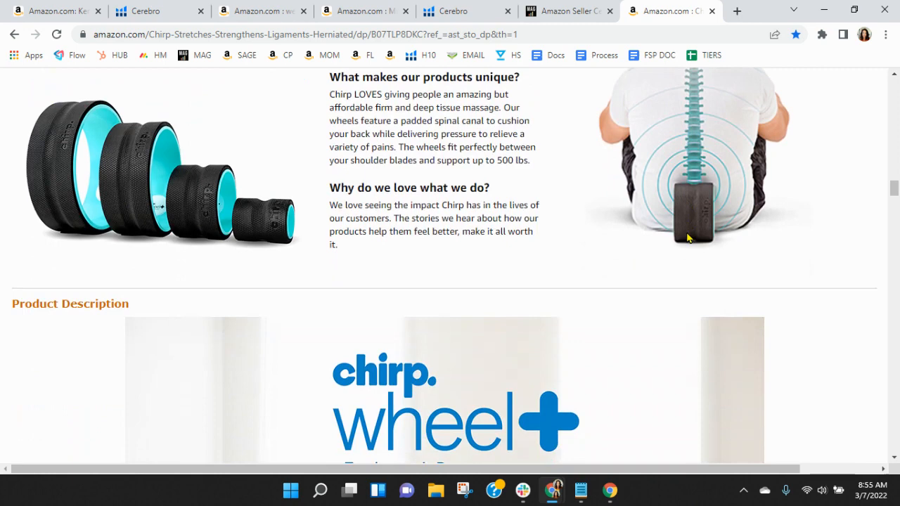
pyautogui.moveTo(745, 312)
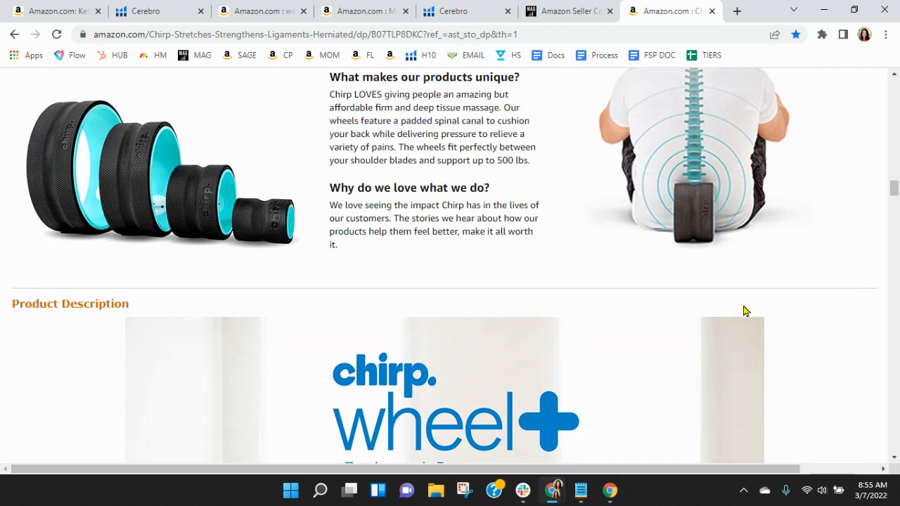
pyautogui.scroll(-3)
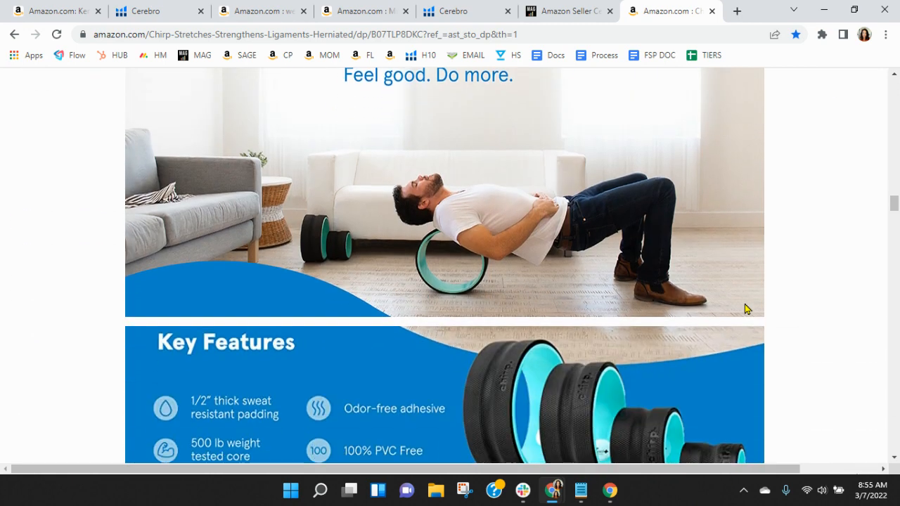
pyautogui.scroll(-3)
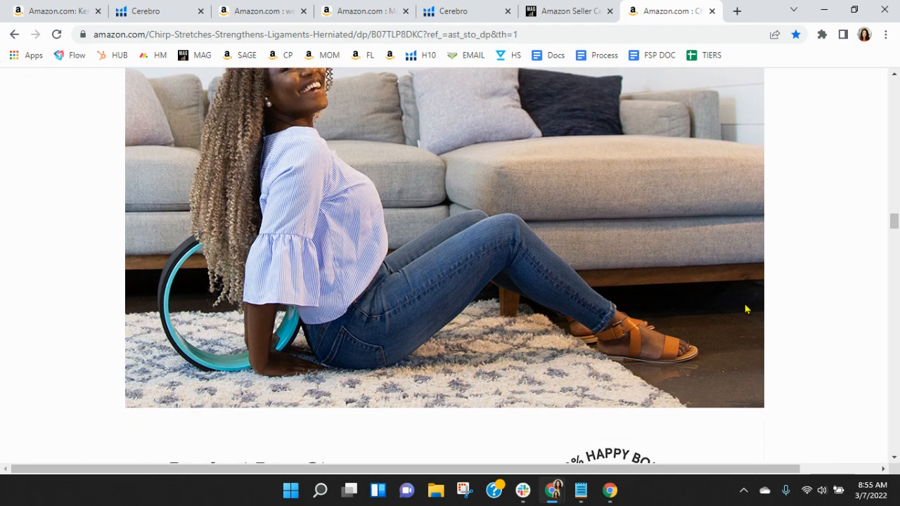
pyautogui.scroll(-3)
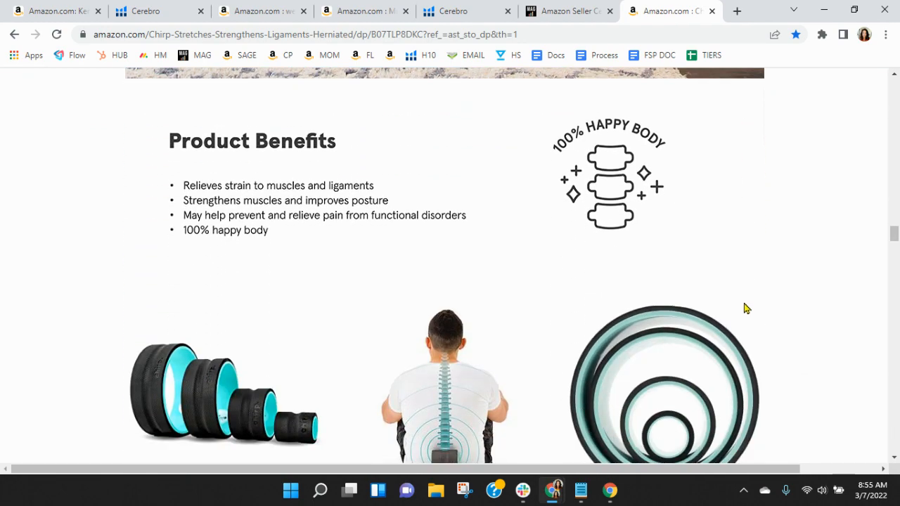
pyautogui.scroll(-3)
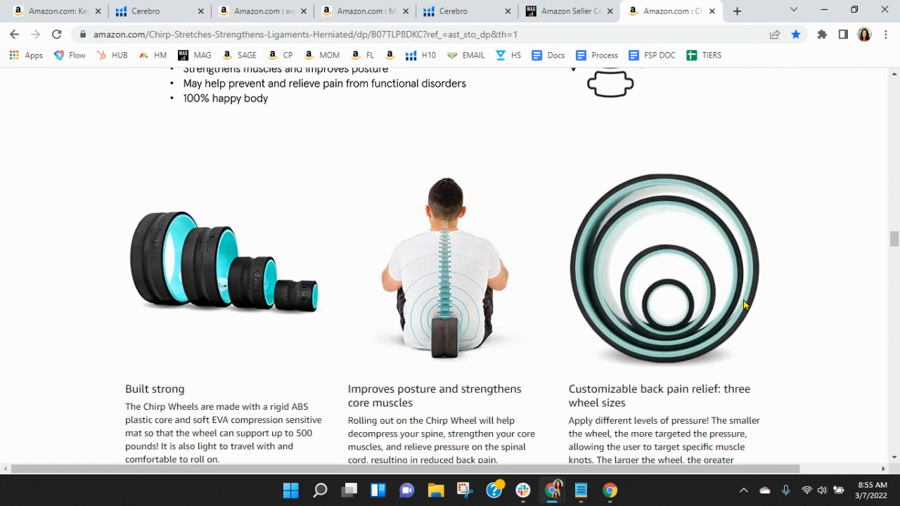
pyautogui.scroll(-3)
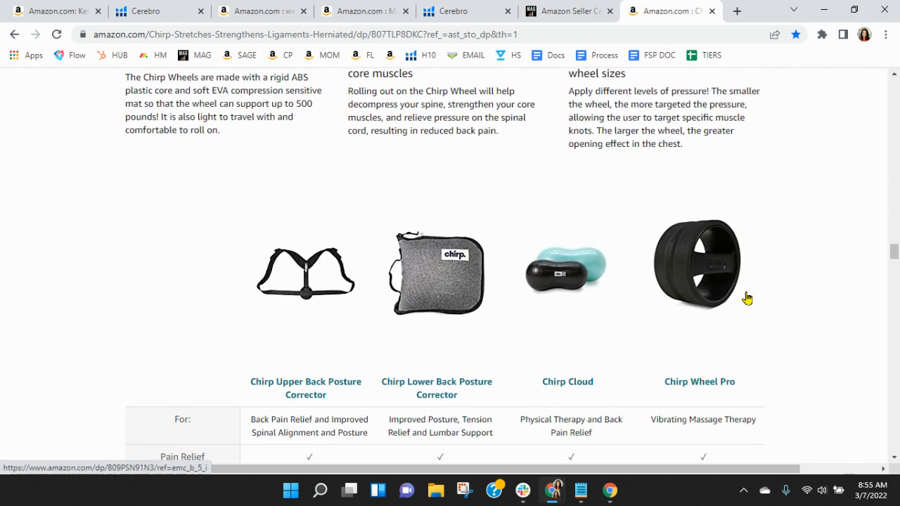
pyautogui.scroll(-3)
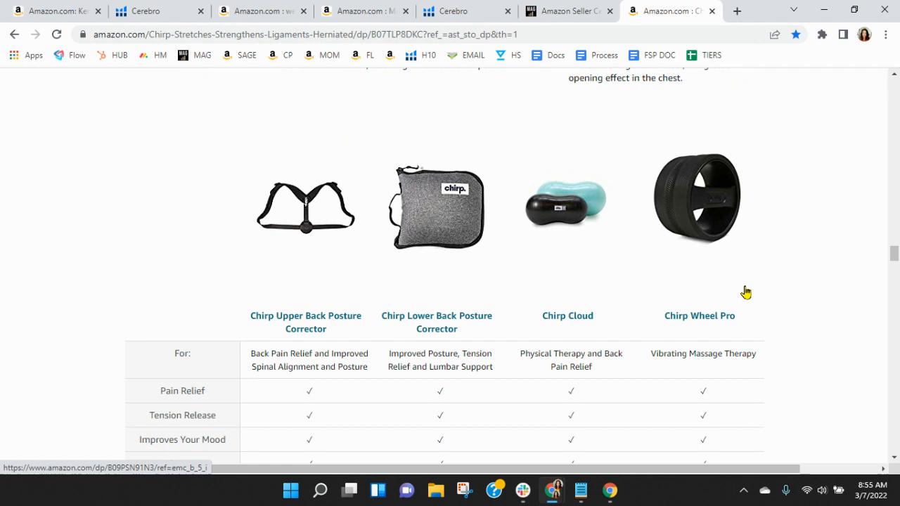
pyautogui.moveTo(591, 54)
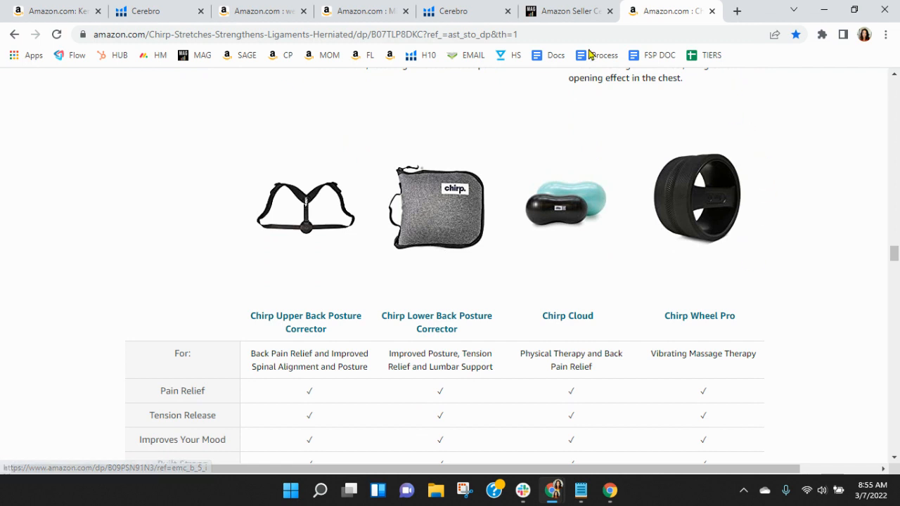